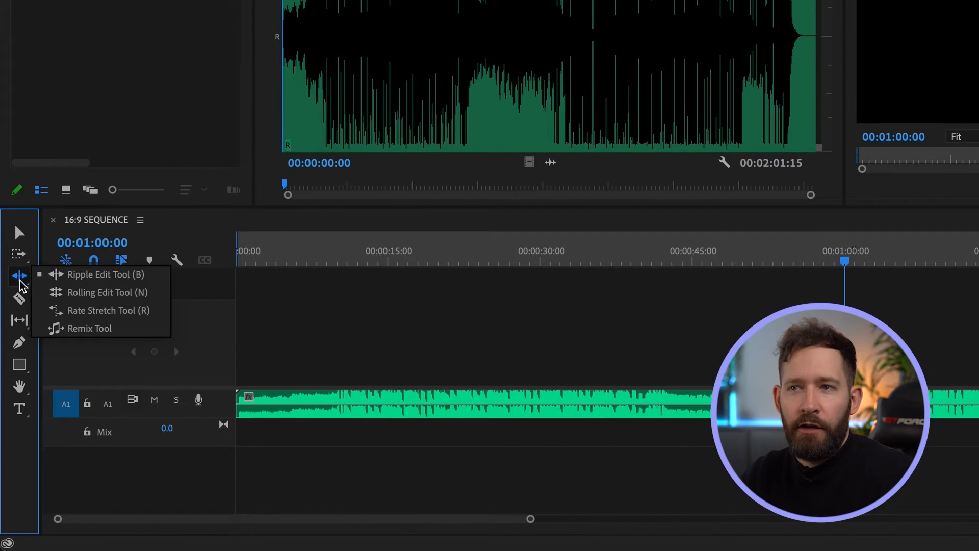
{"action": "mouse_move", "coordinate": [84, 328]}
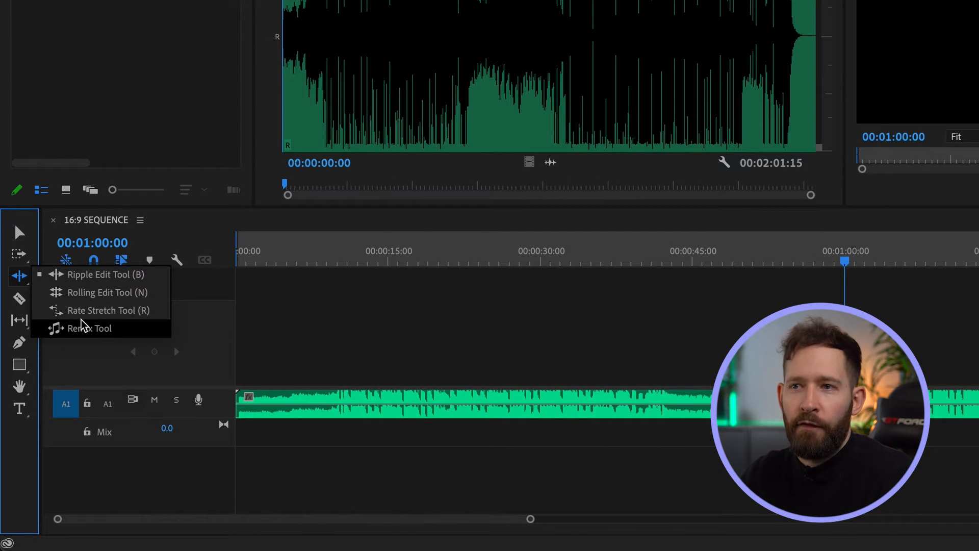
Choose the Remix Tool from the Ripple Edit tool flyout
{"action": "left_click", "coordinate": [90, 328]}
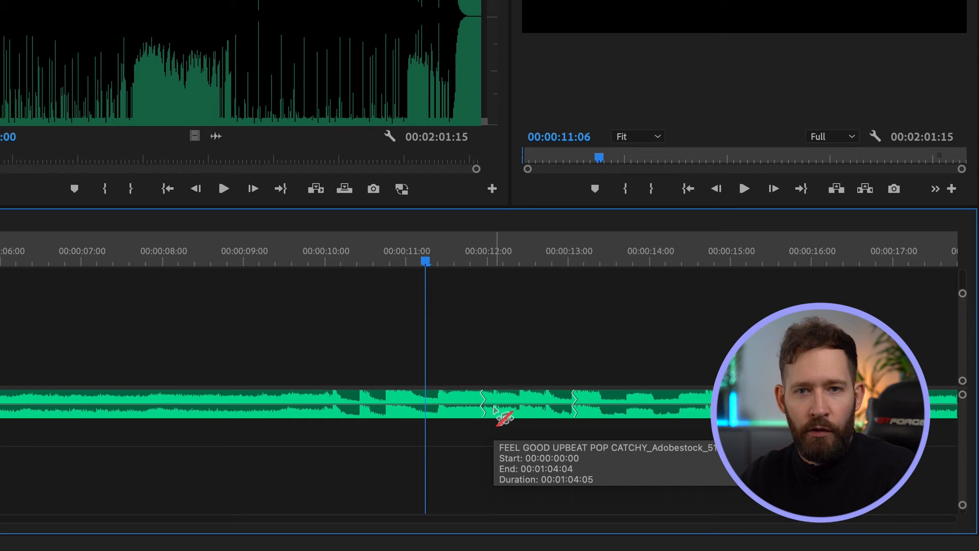
Select the remixed music clip showing its remix seams on the timeline
{"action": "left_click", "coordinate": [743, 188]}
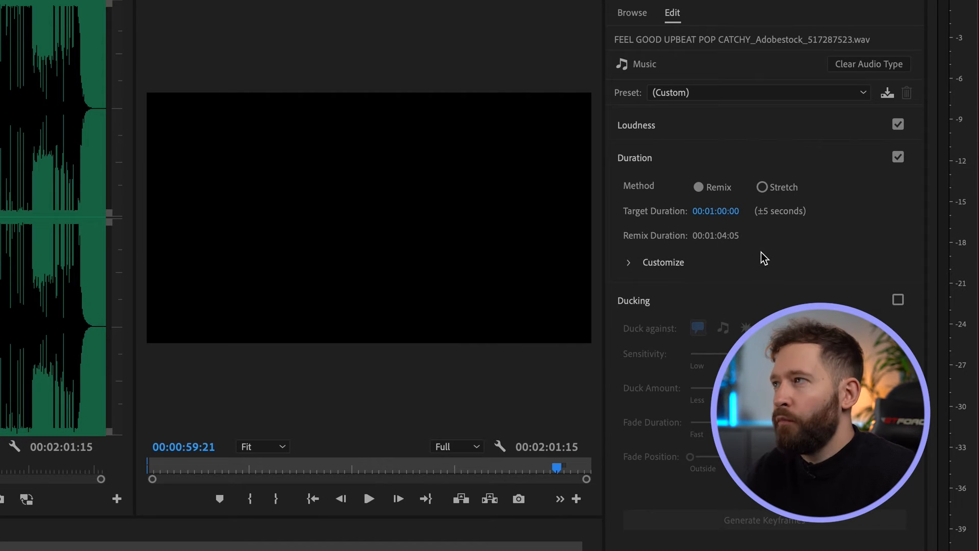
Enable Remix duration in Essential Sound with a 00:01:00:00 target
{"action": "left_click", "coordinate": [720, 211]}
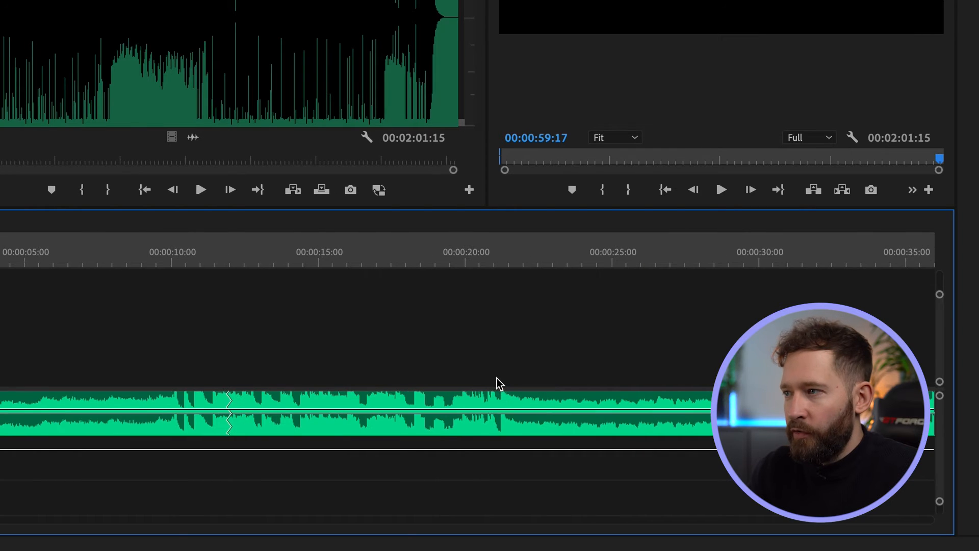
{"action": "scroll", "scroll_direction": "right", "scroll_amount": 3}
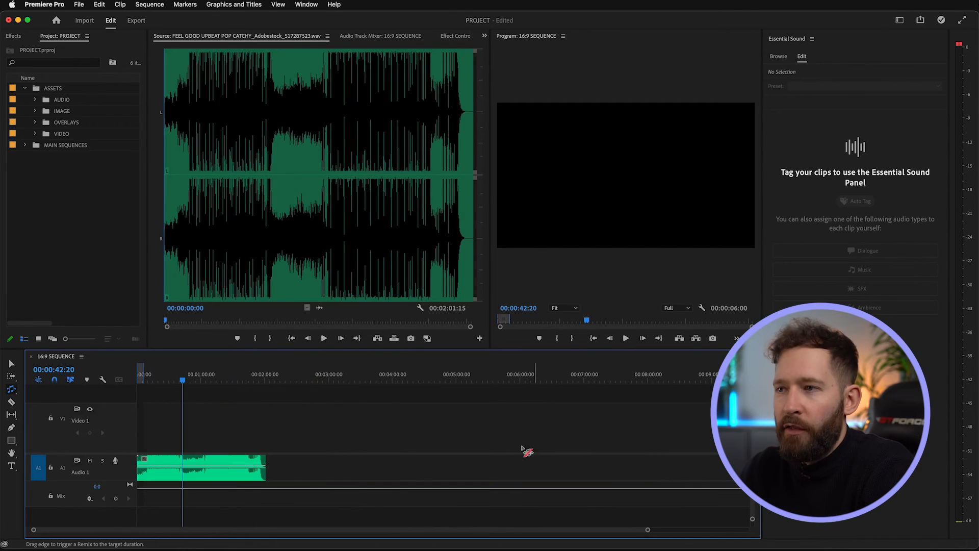
Drag the music clip's end out to about eight minutes, extending it by roughly 5:47
{"action": "left_click_drag", "start_coordinate": [262, 467], "coordinate": [647, 437]}
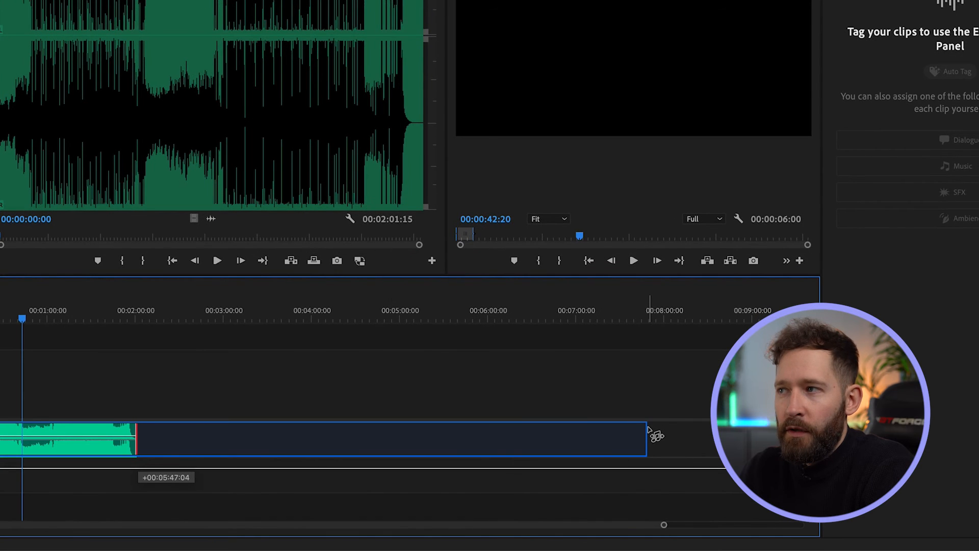